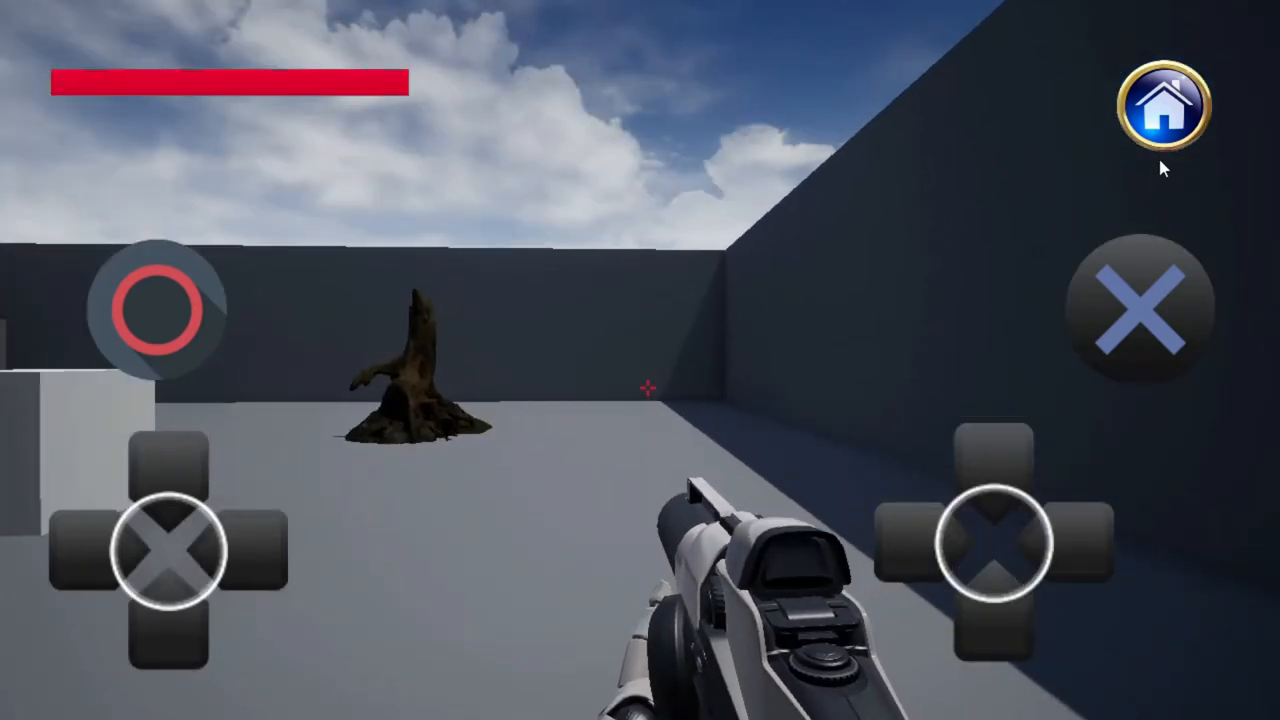
Browse to the Engine Content MobileResources HUD folder in the Content Browser.
left_click(1164, 108)
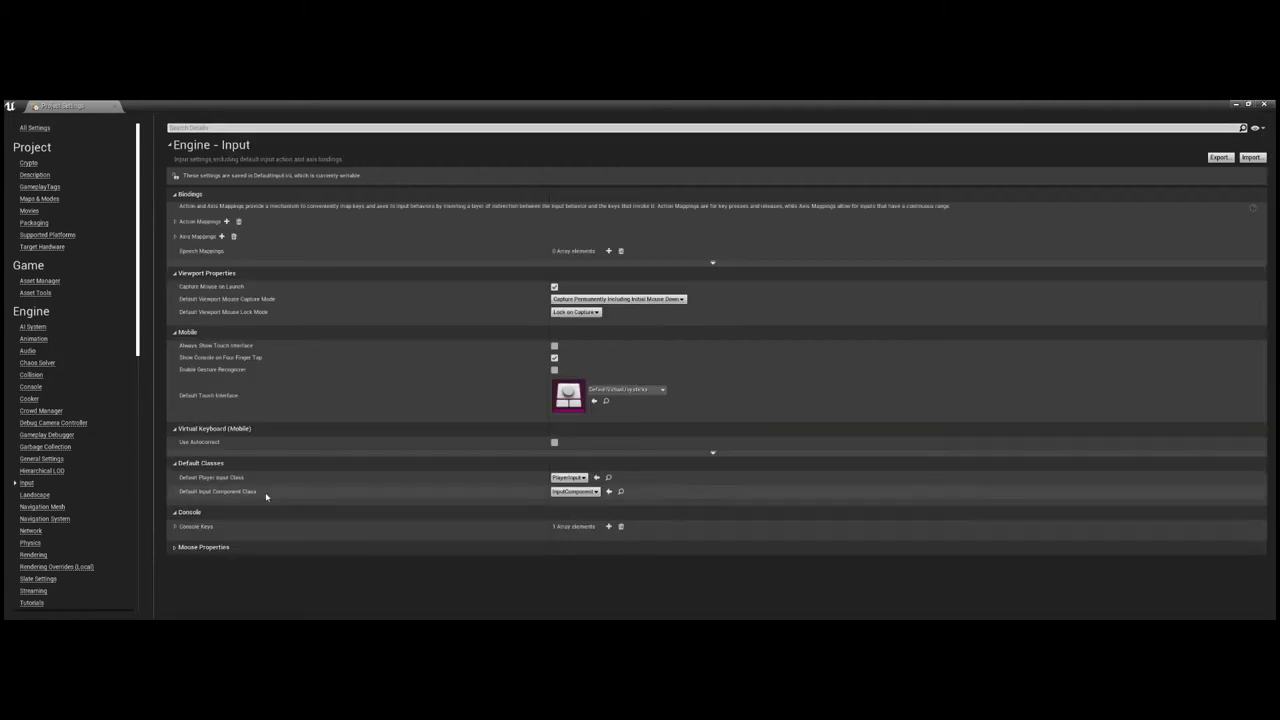
mouse_move(404, 424)
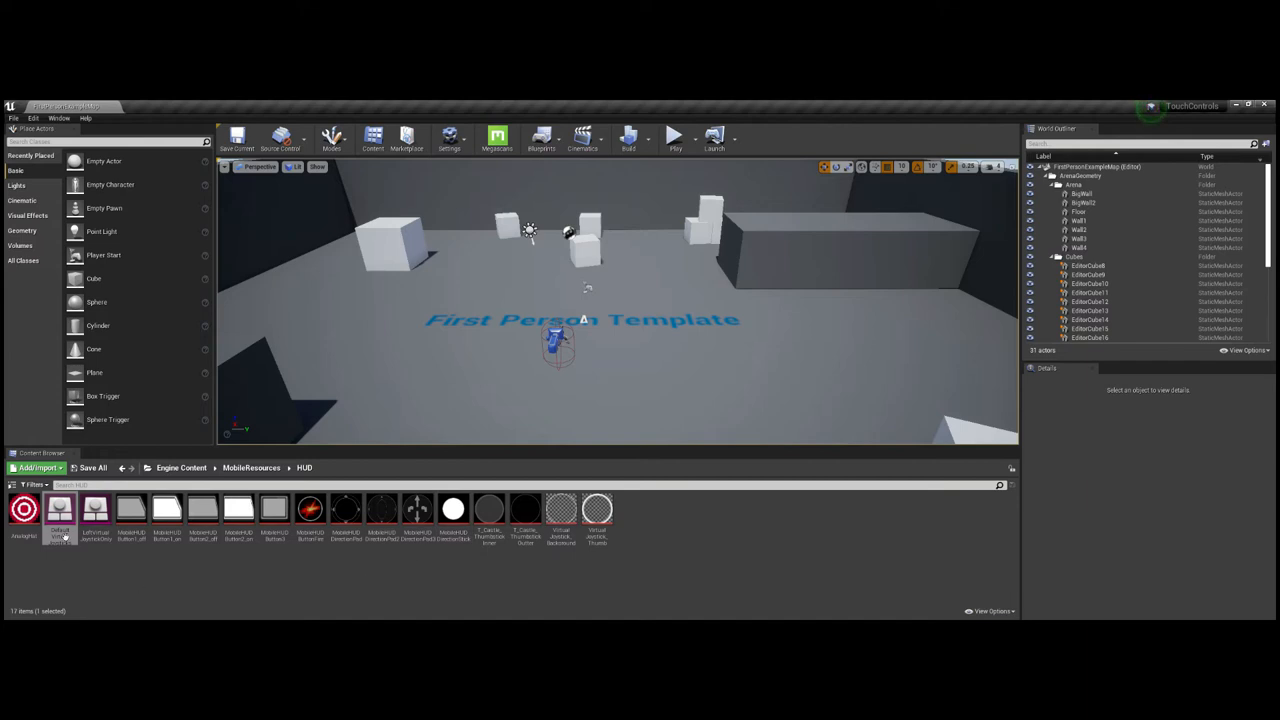
Open the touch interface asset in its editor to see its controls list.
left_click(672, 136)
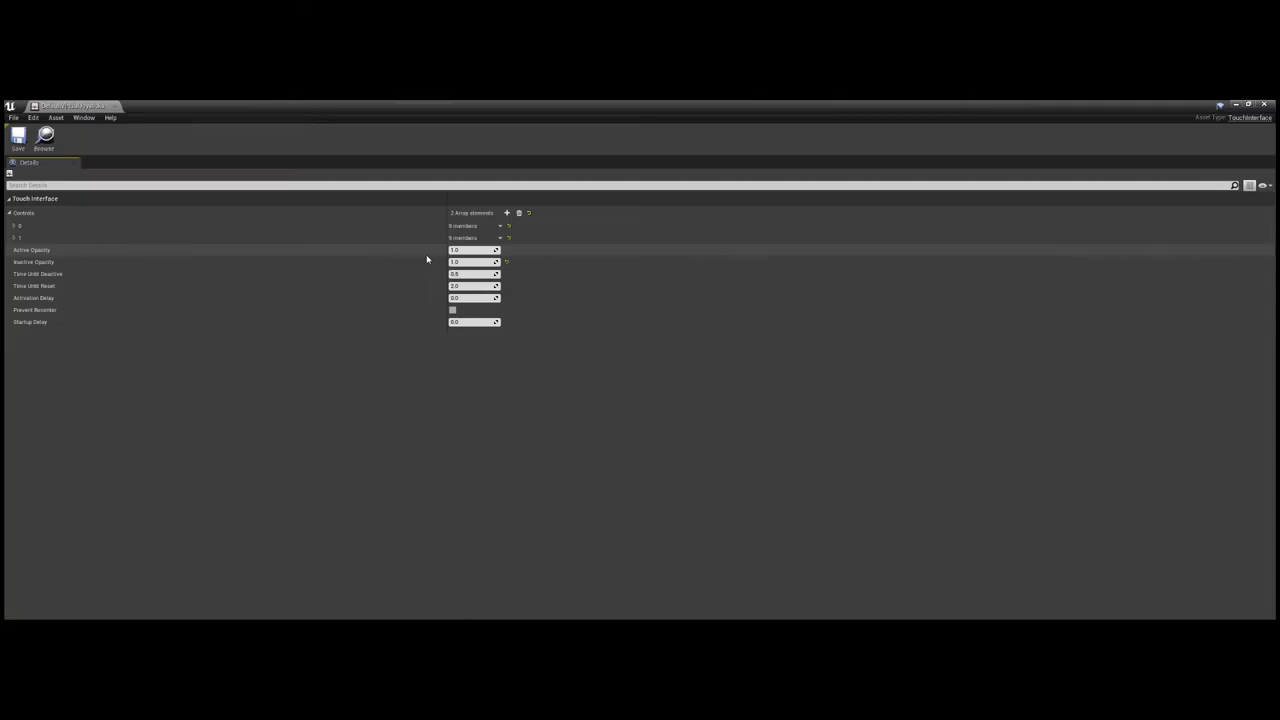
Inspect the two existing controls, then add a third control element to the array.
left_click(10, 212)
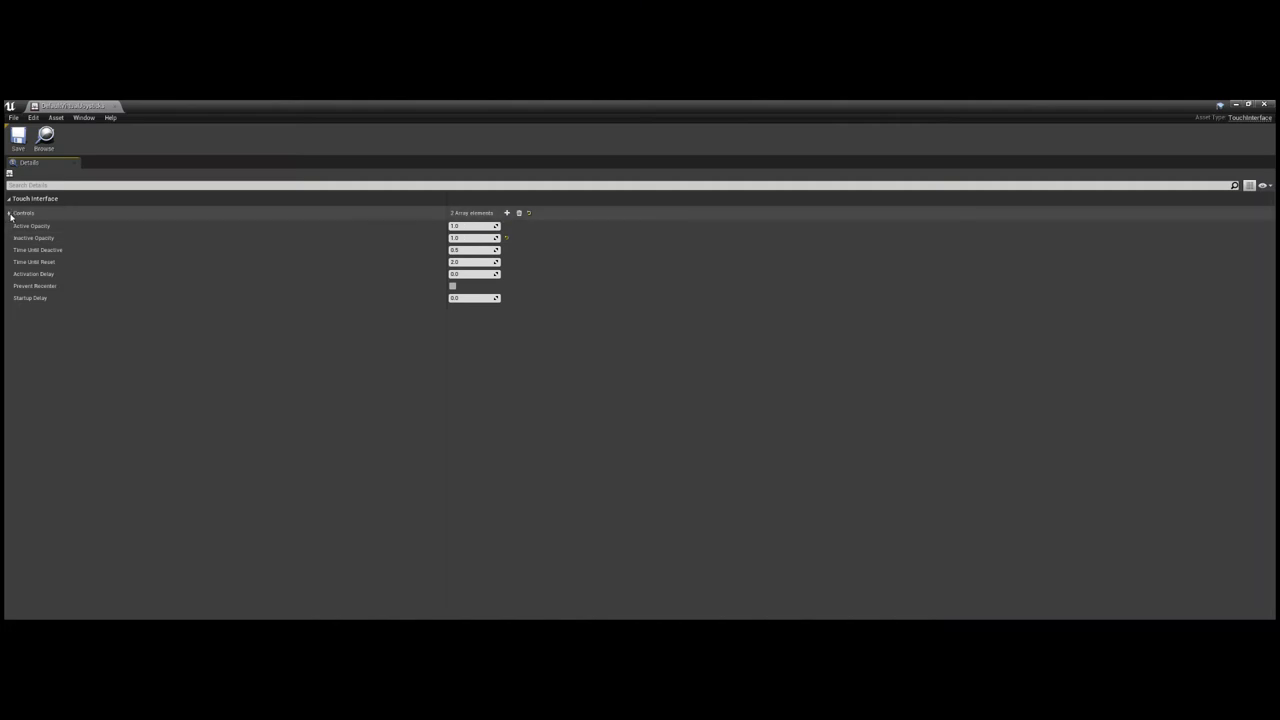
left_click(12, 212)
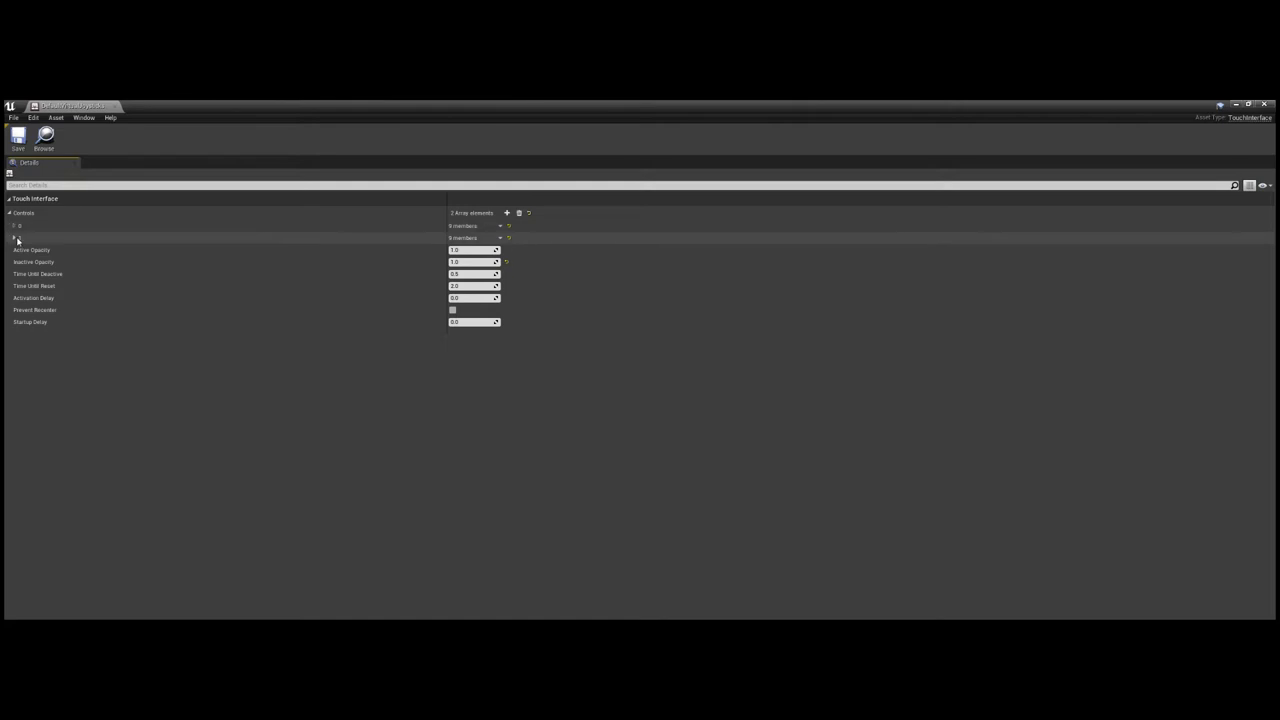
left_click(16, 226)
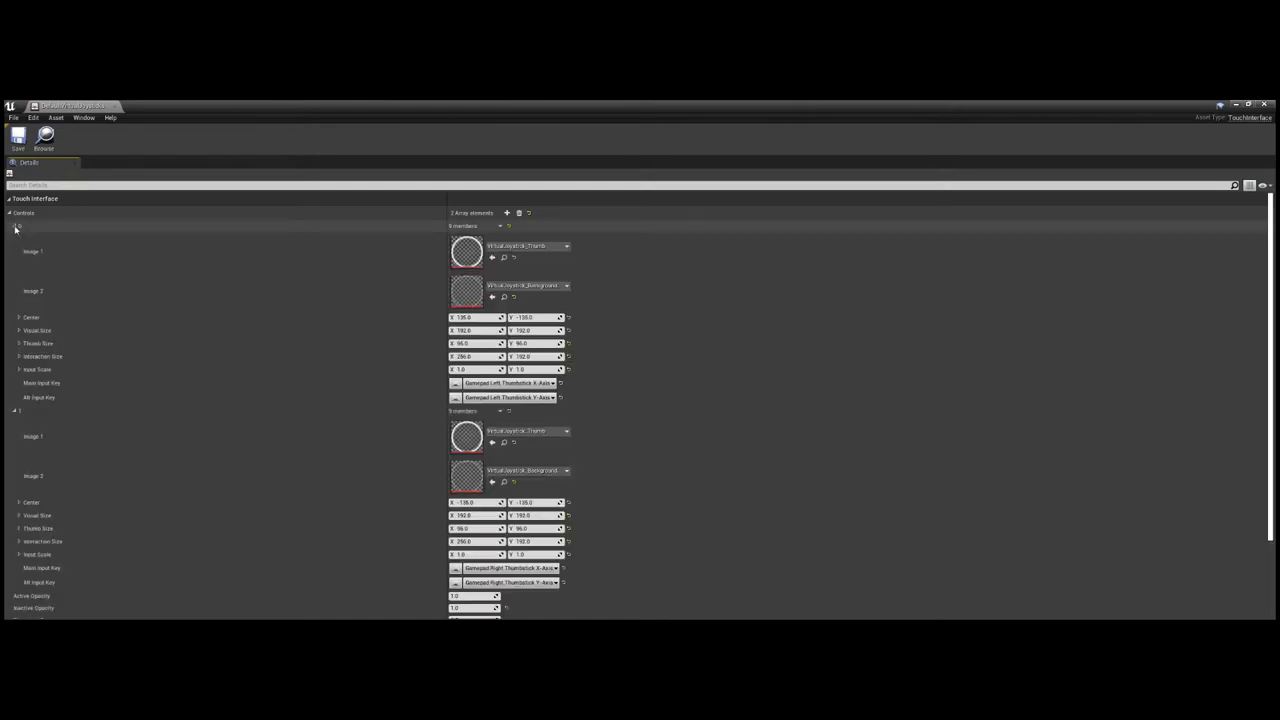
left_click(16, 226)
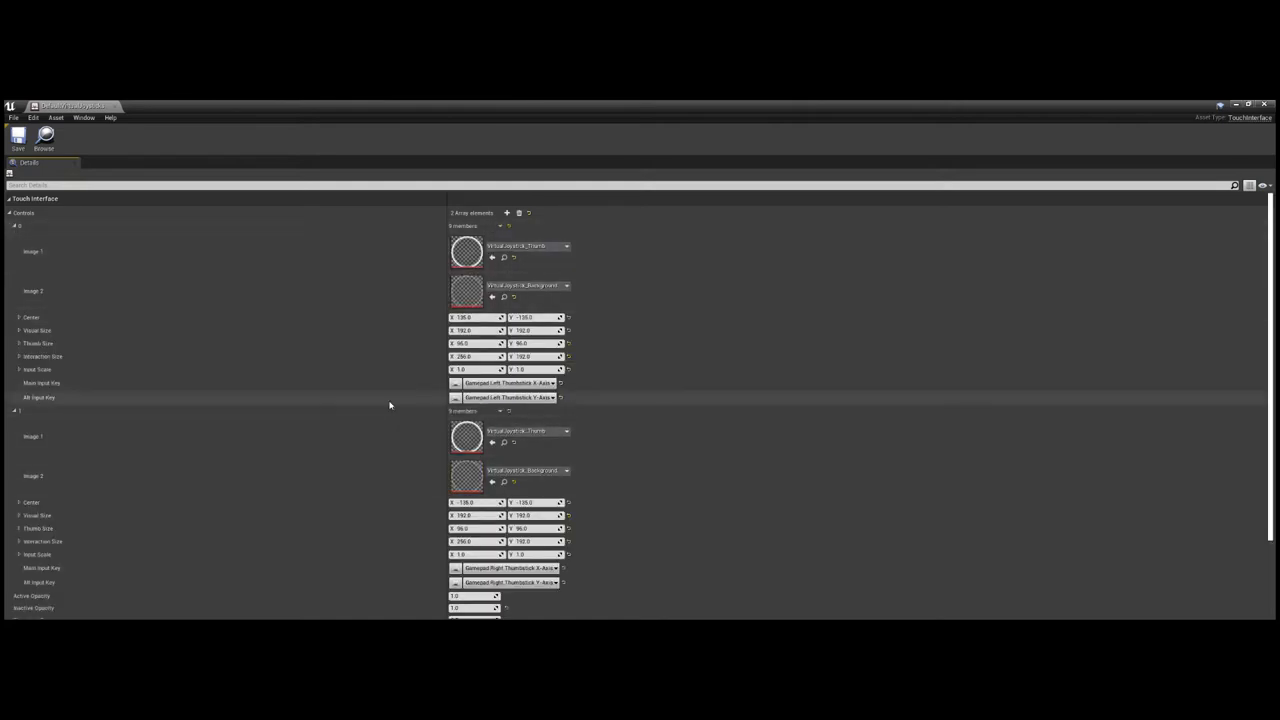
left_click(14, 224)
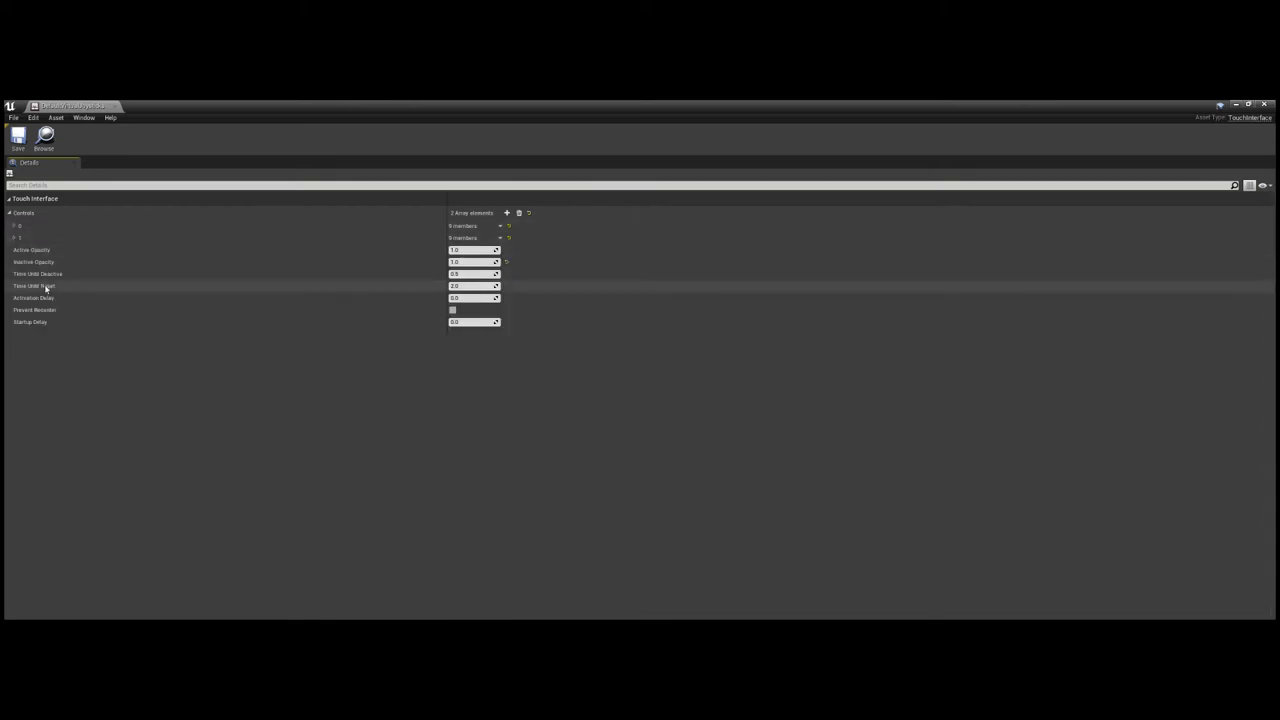
mouse_move(118, 400)
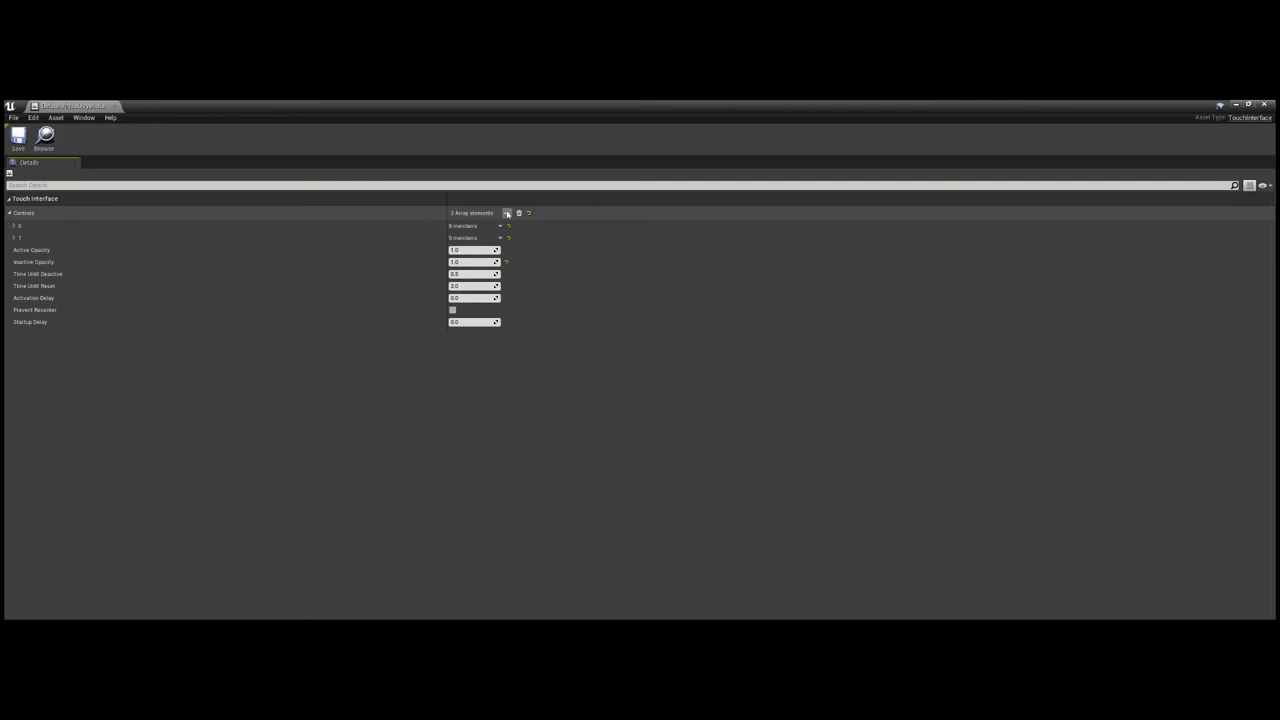
left_click(508, 212)
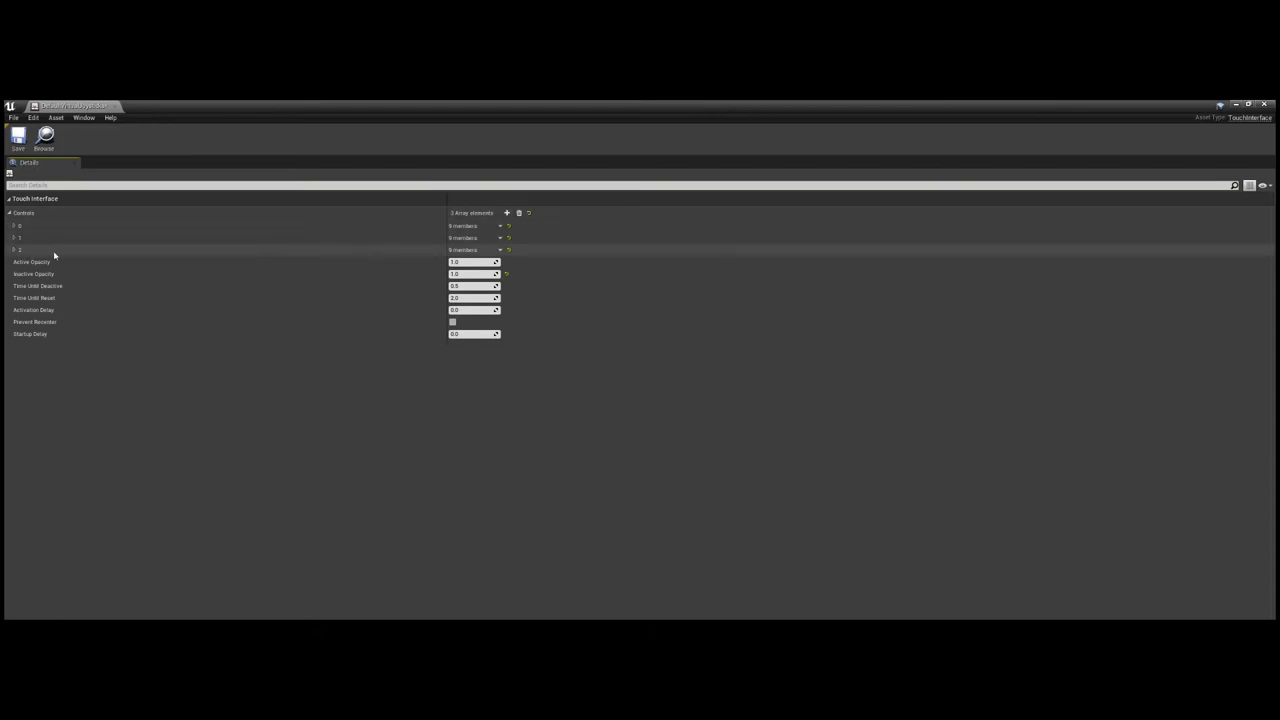
Expand the new third control to show its image, size and position settings.
left_click(14, 248)
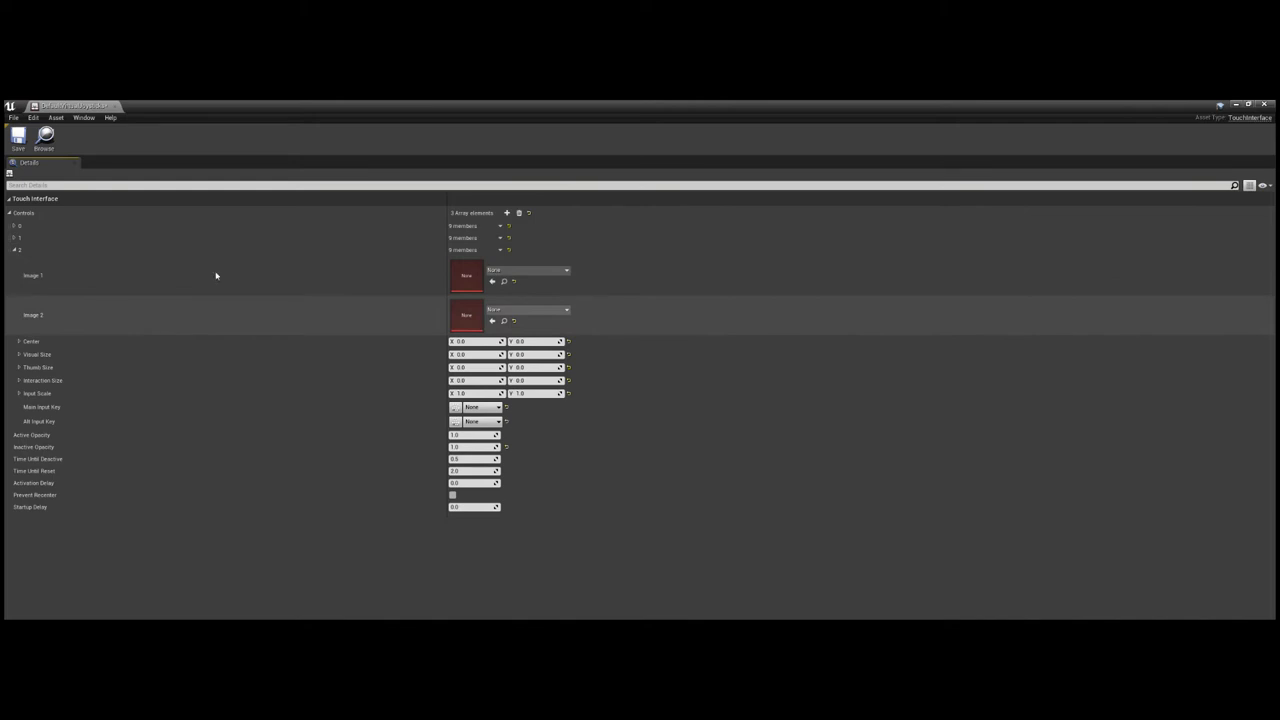
mouse_move(1028, 376)
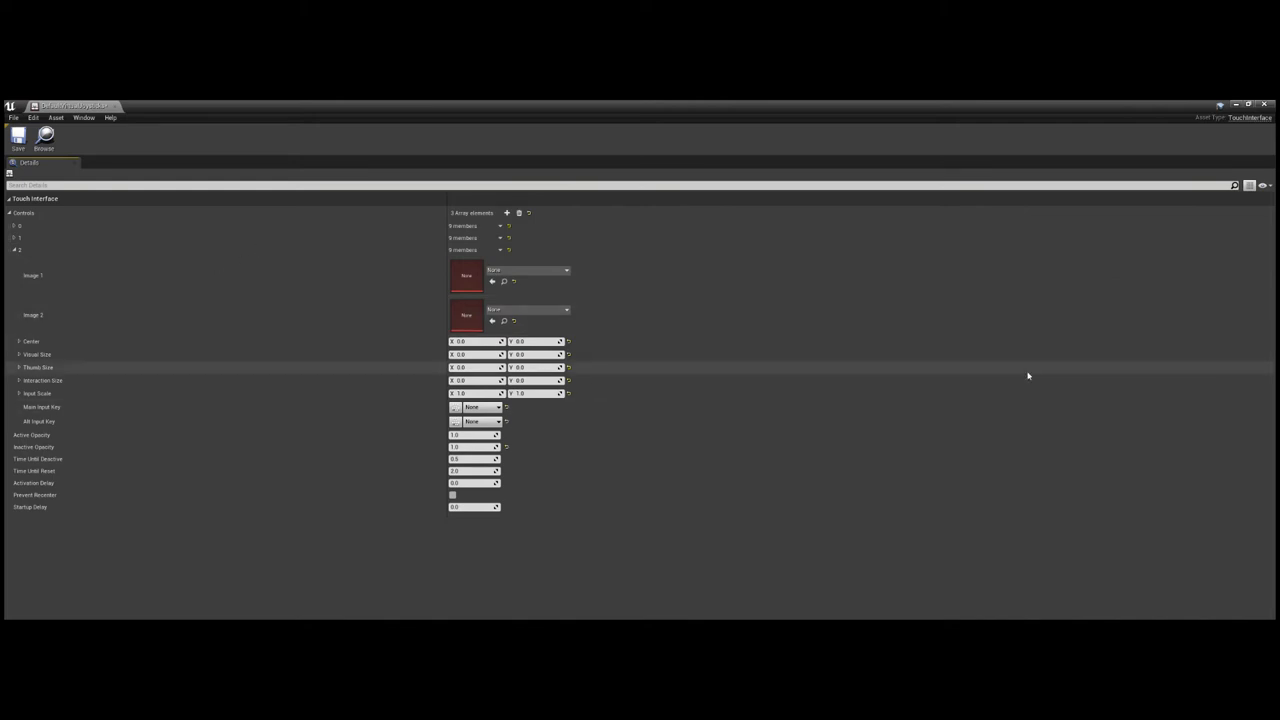
mouse_move(644, 284)
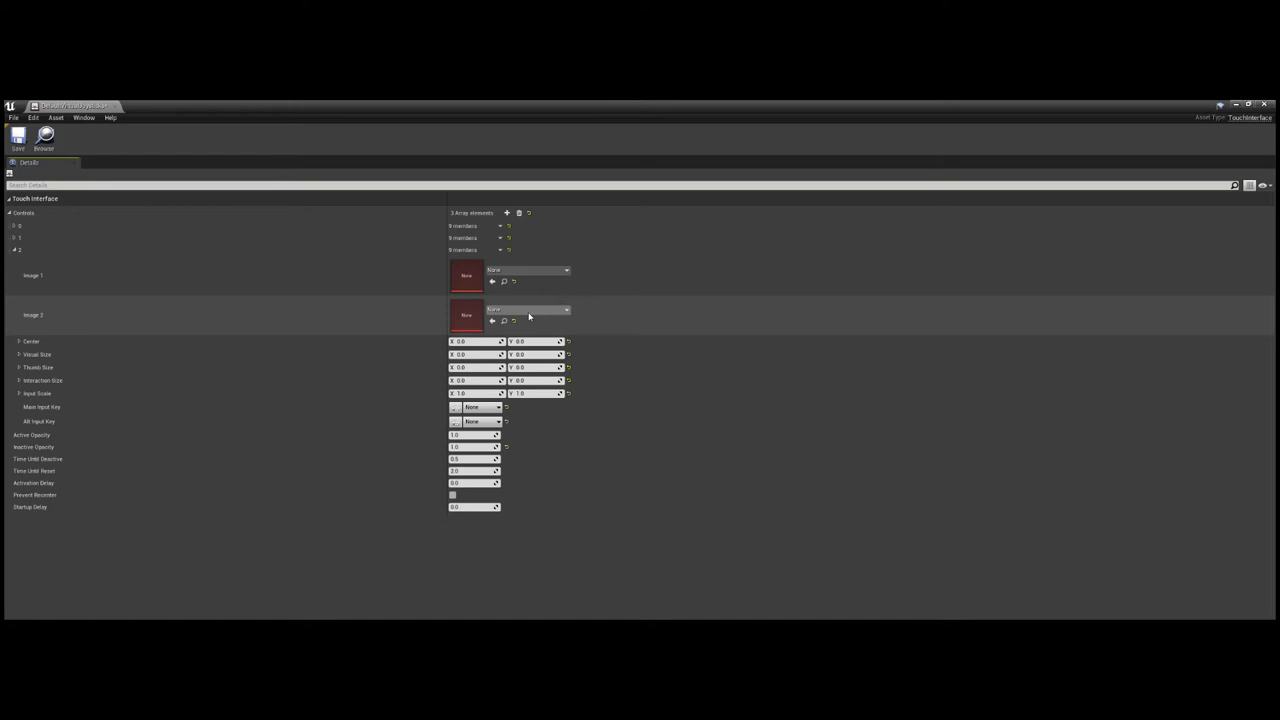
mouse_move(564, 496)
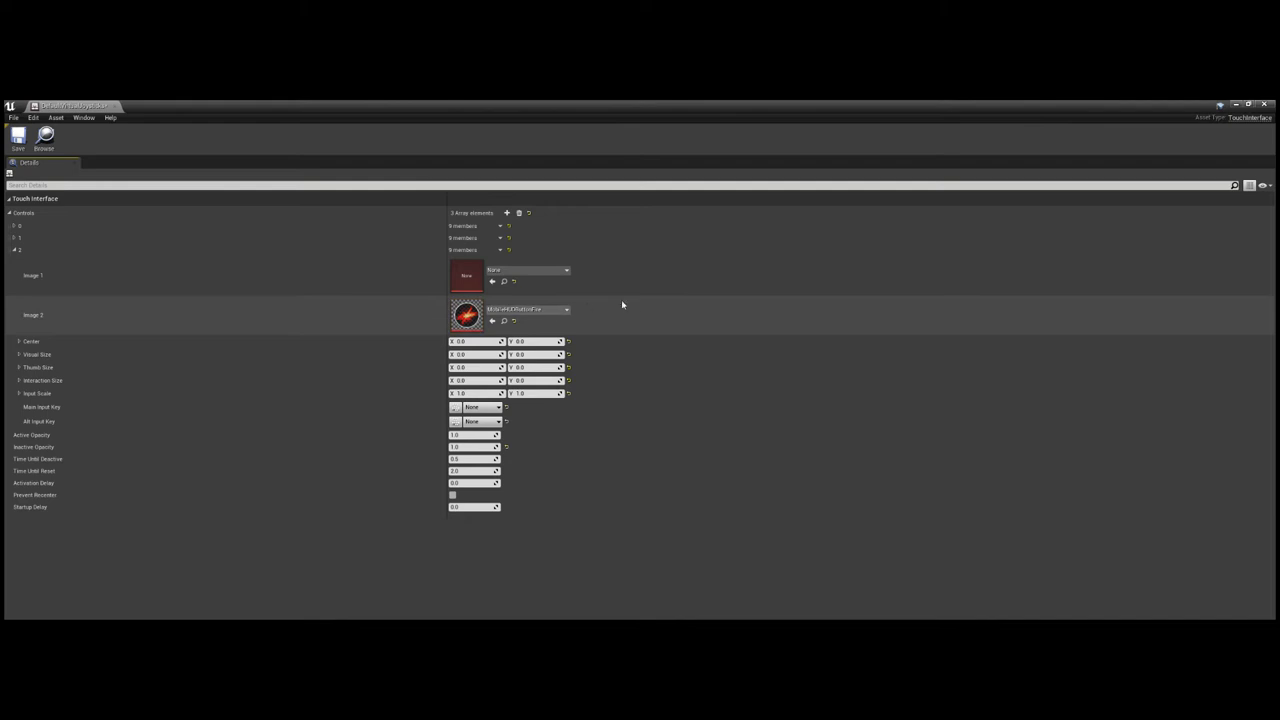
mouse_move(638, 308)
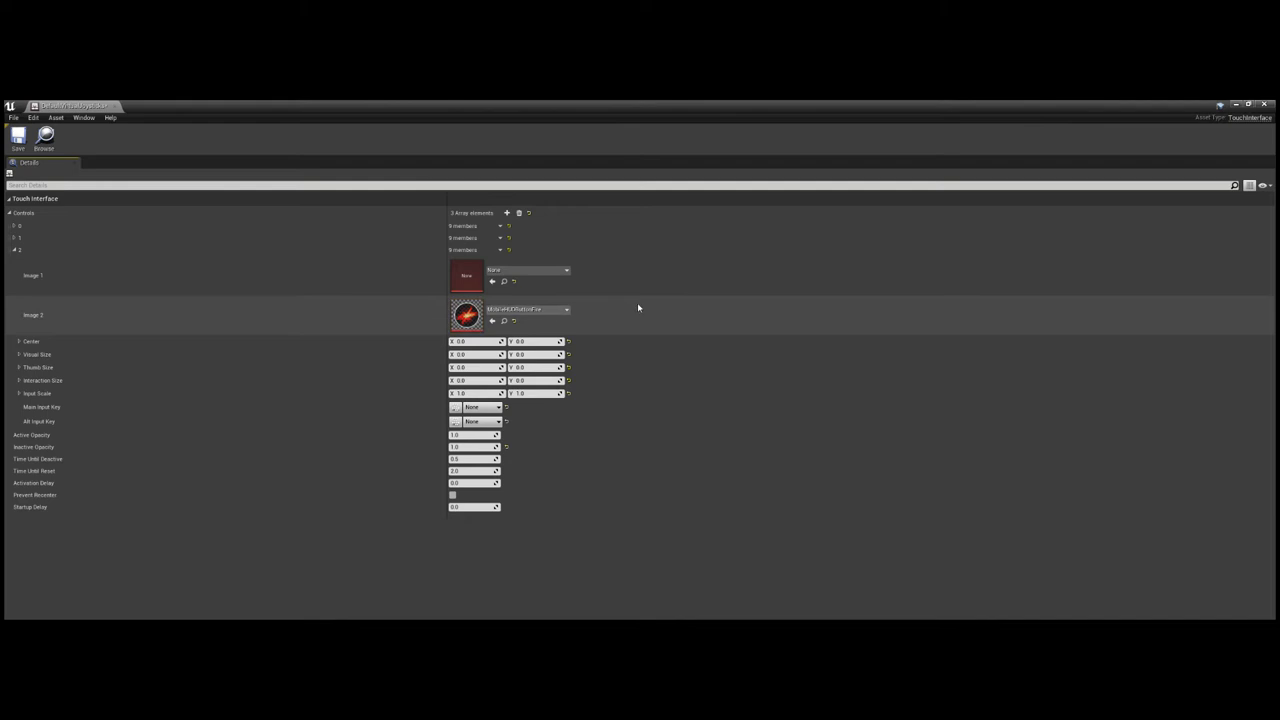
mouse_move(204, 334)
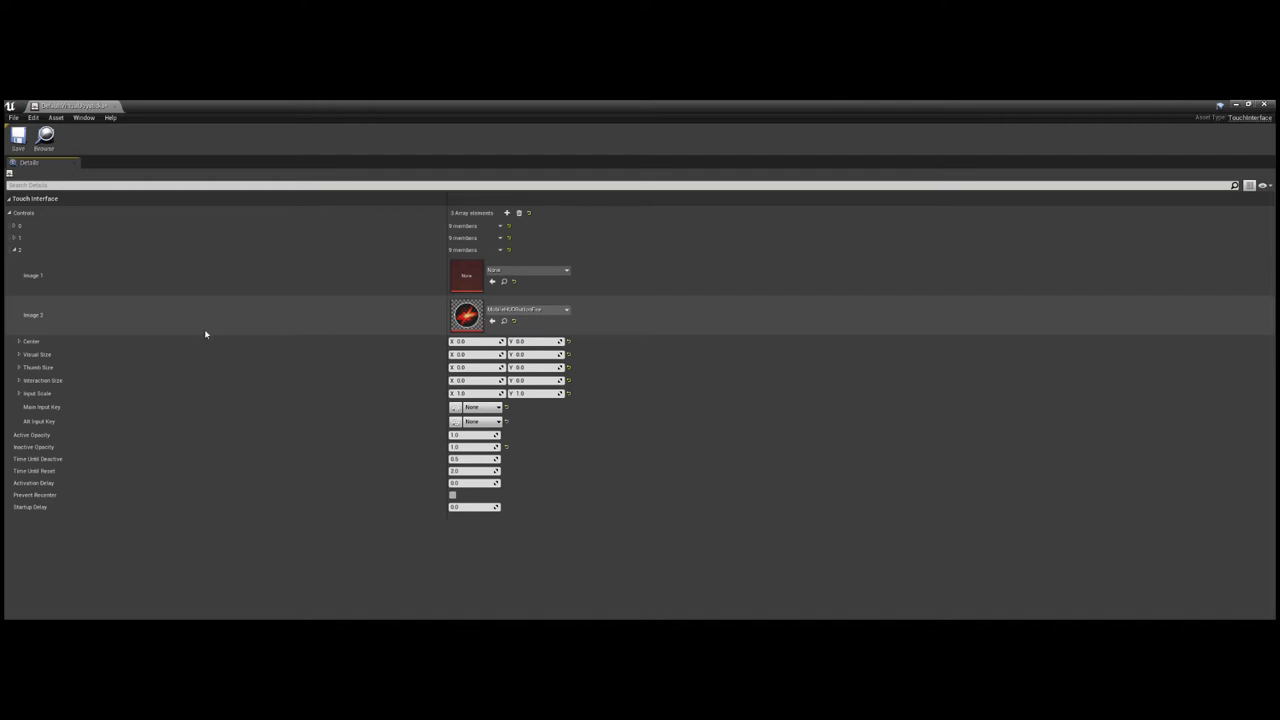
mouse_move(318, 268)
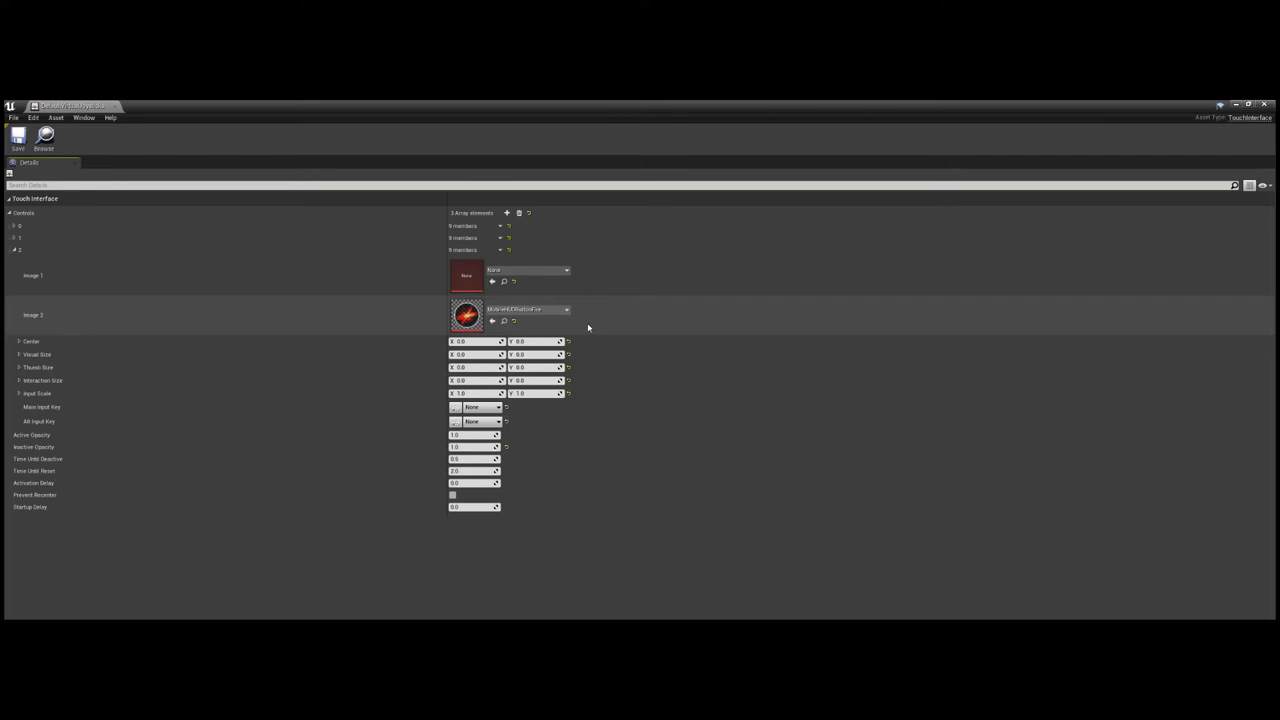
mouse_move(592, 324)
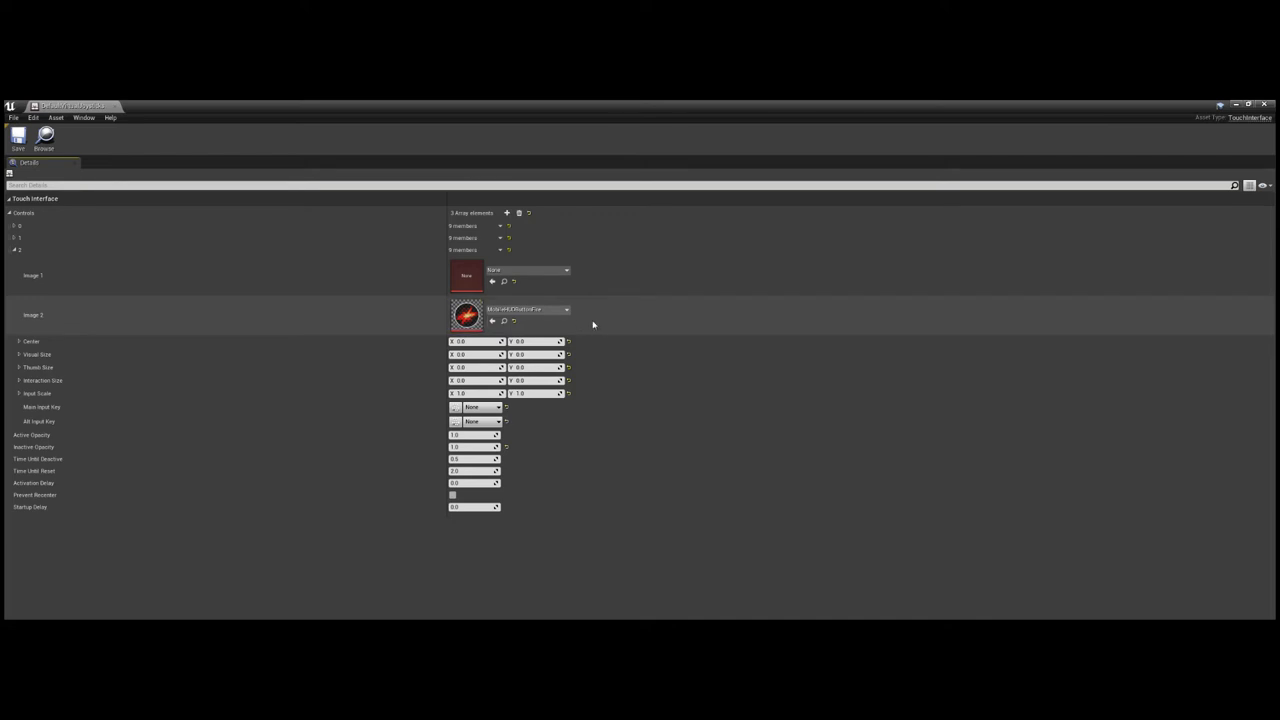
mouse_move(628, 336)
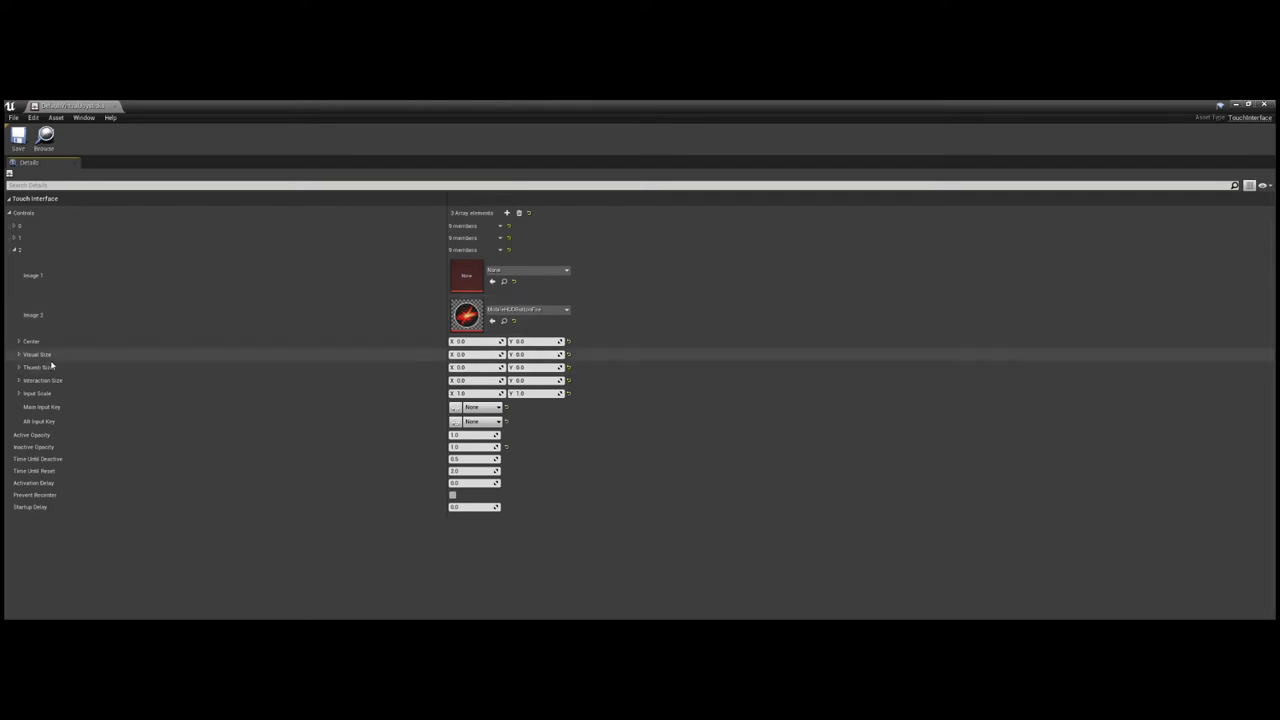
Expand the third control's Center values for positioning the button.
left_click(20, 340)
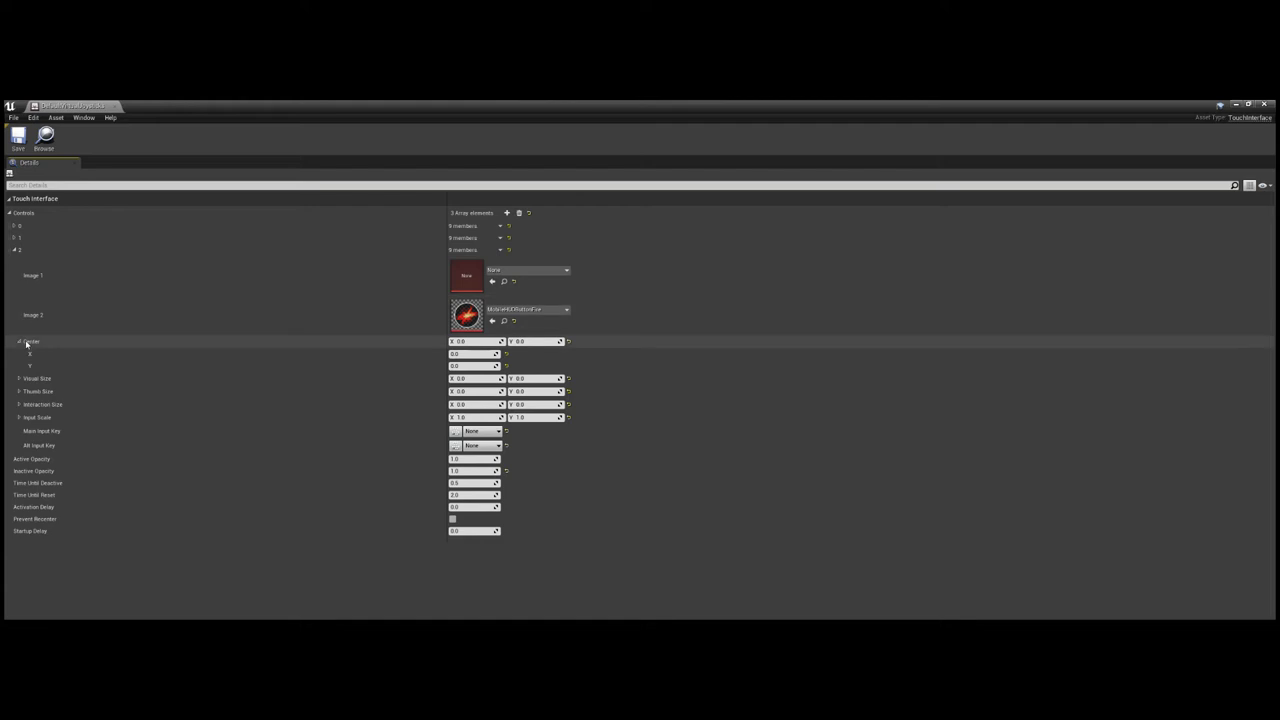
mouse_move(30, 350)
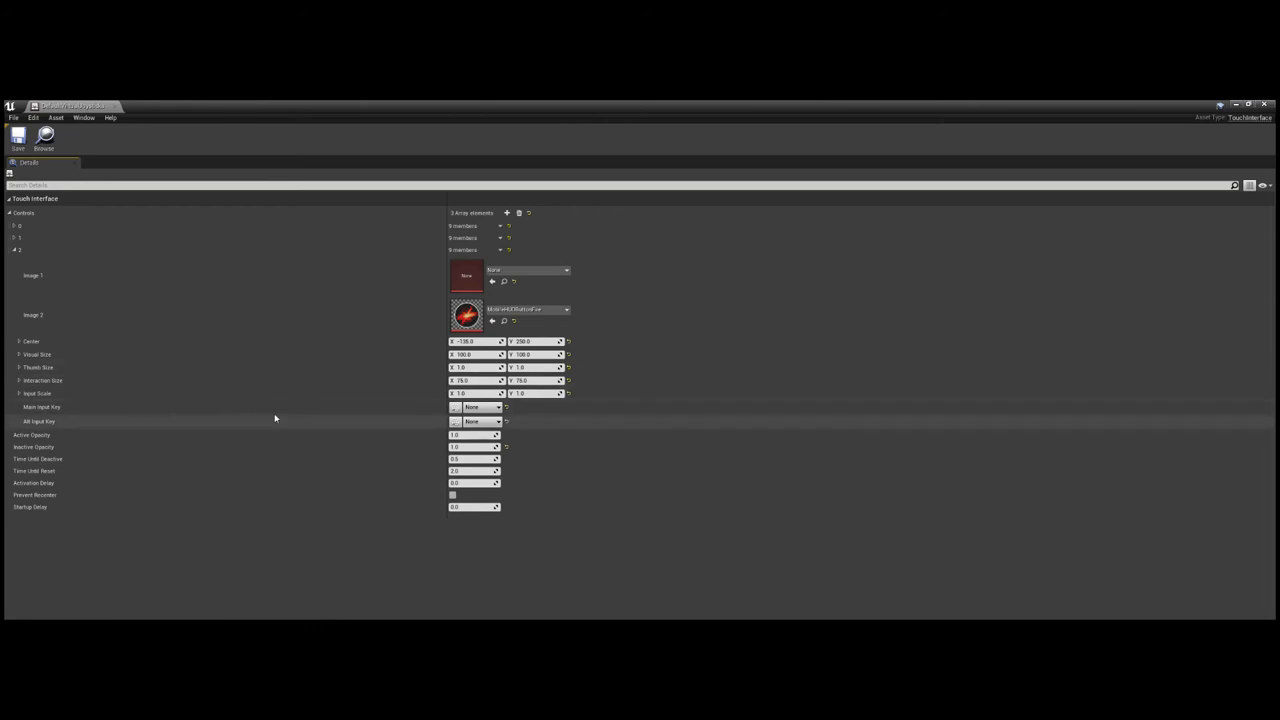
Expand the third control's Input Scale values for editing.
left_click(20, 392)
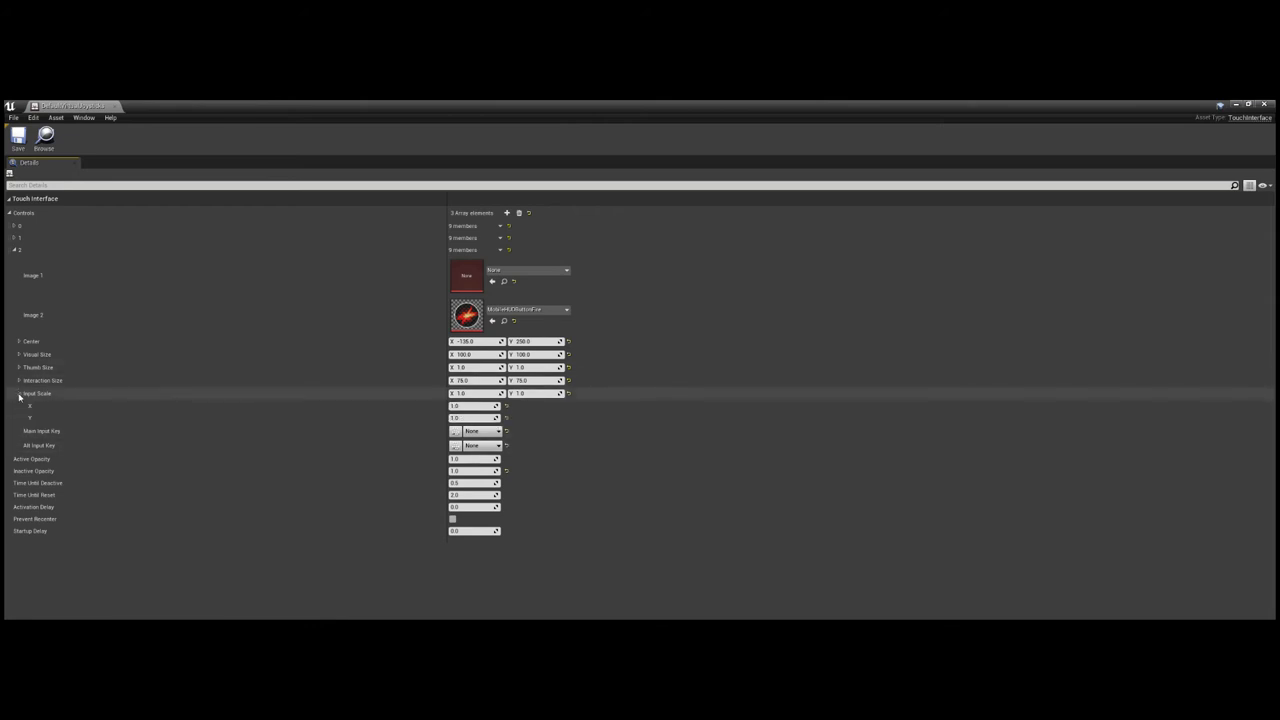
left_click(20, 392)
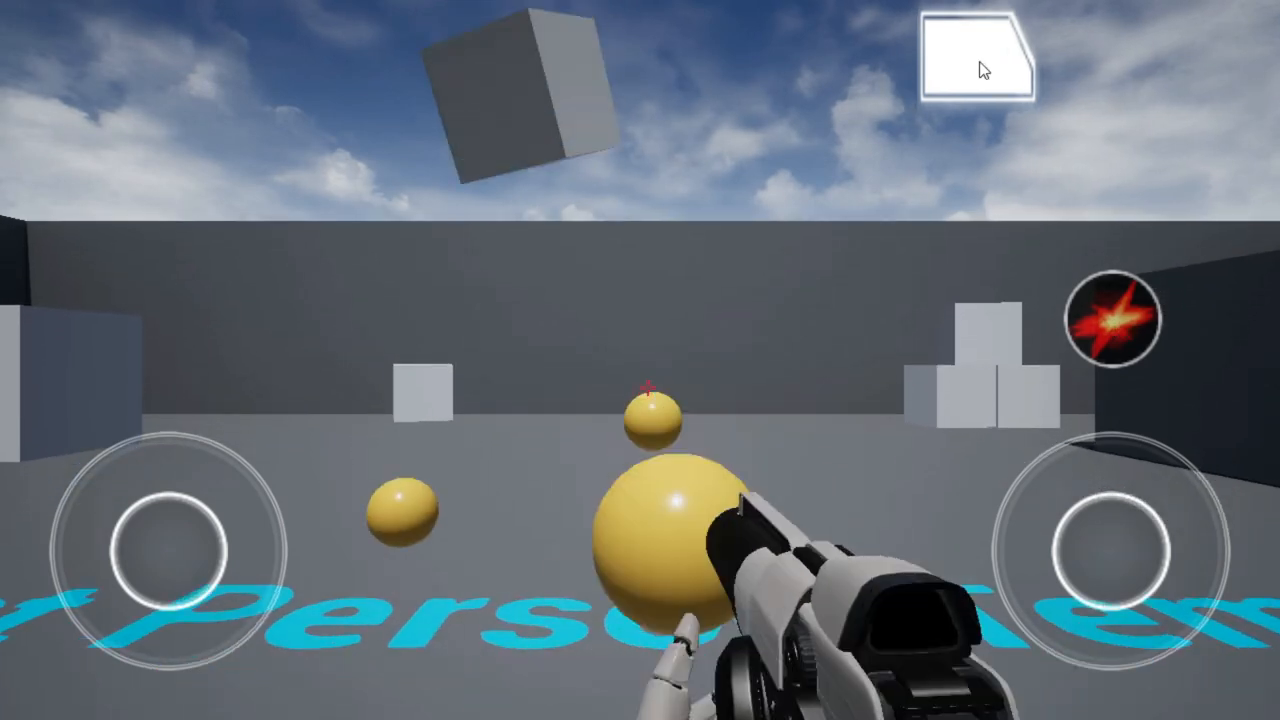
Run the level in mobile preview and look around with the on-screen touch controls.
left_click(648, 390)
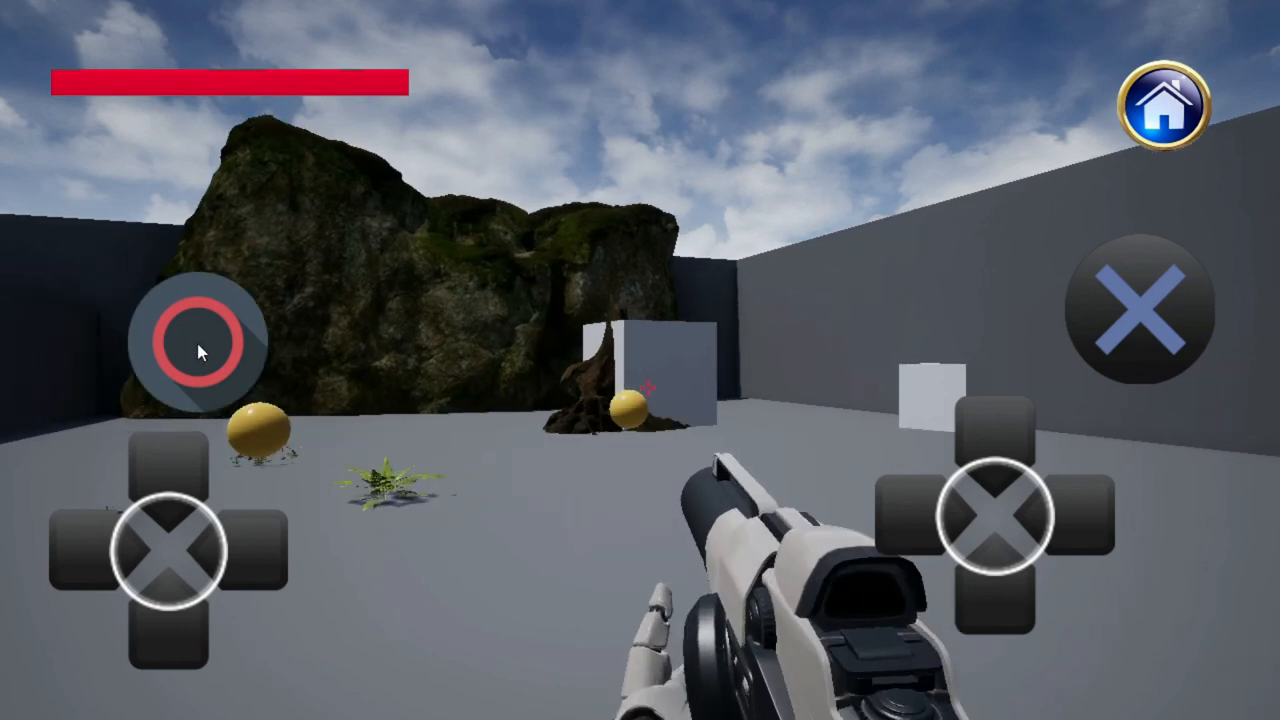
left_click_drag(200, 350, 160, 384)
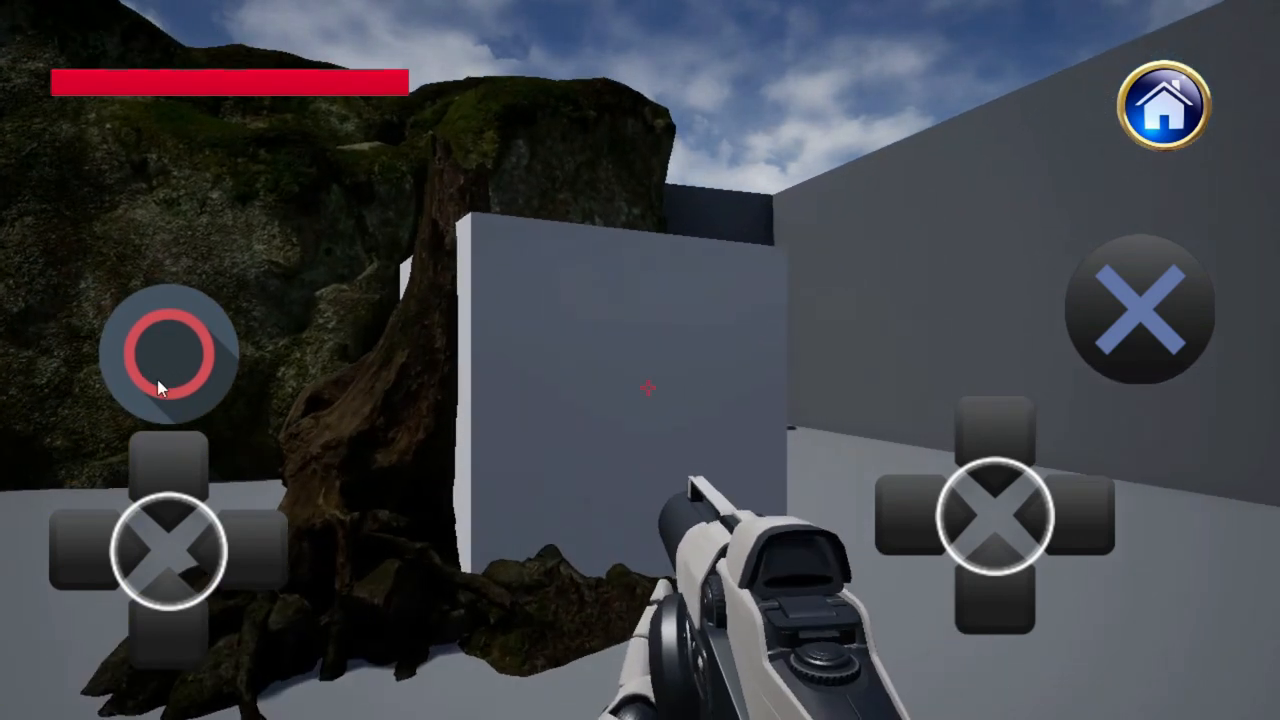